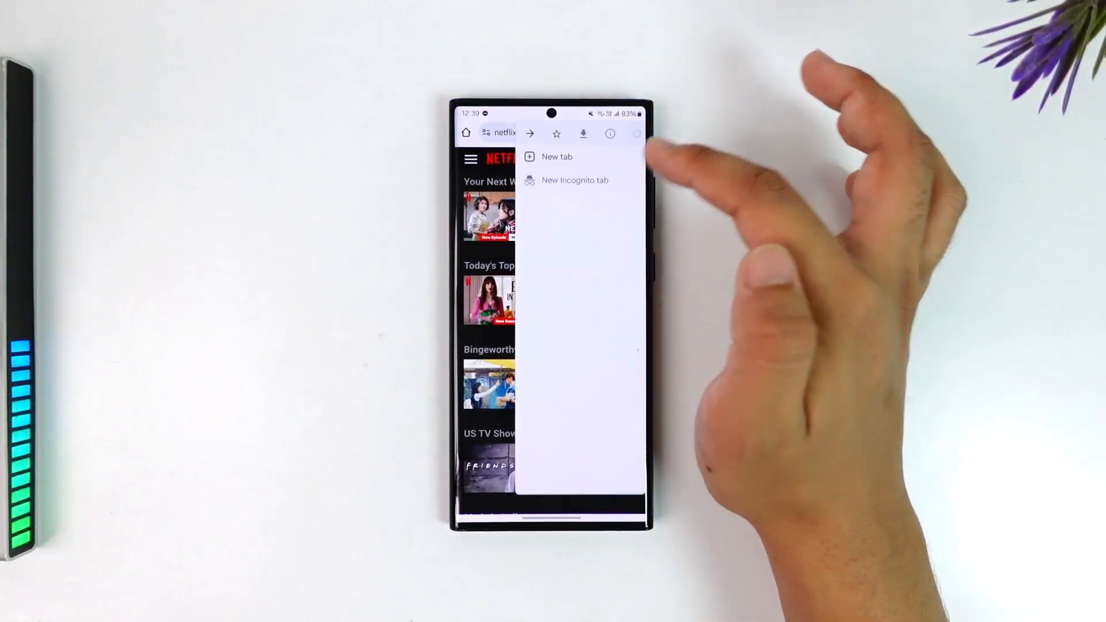
# Choose New Incognito tab from Chrome's three-dot menu.
pyautogui.click(574, 180)
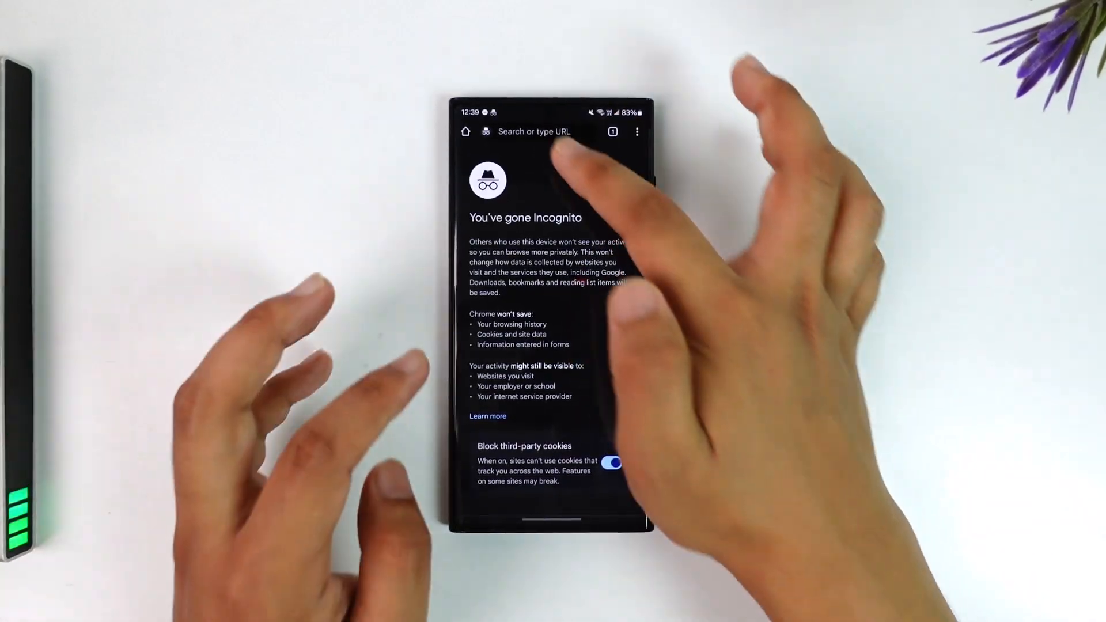
# Enter the Netflix address in the Incognito address bar and go to netflix.com.
pyautogui.write('metf')
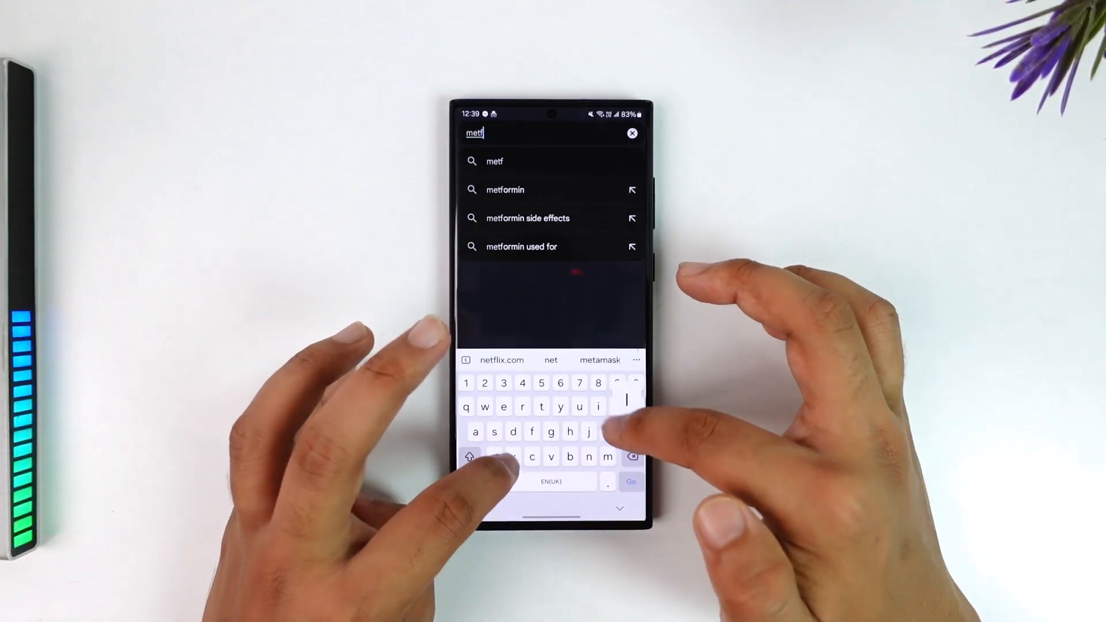
pyautogui.write('i')
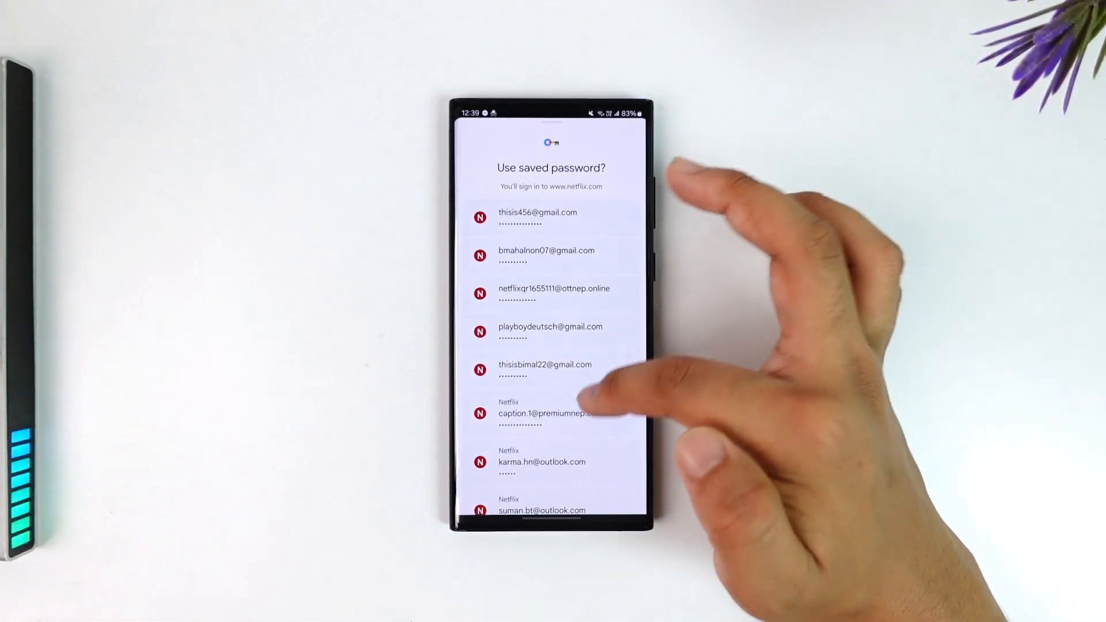
# Sign in to Netflix by picking a saved account from 'Use saved password?'.
pyautogui.click(541, 456)
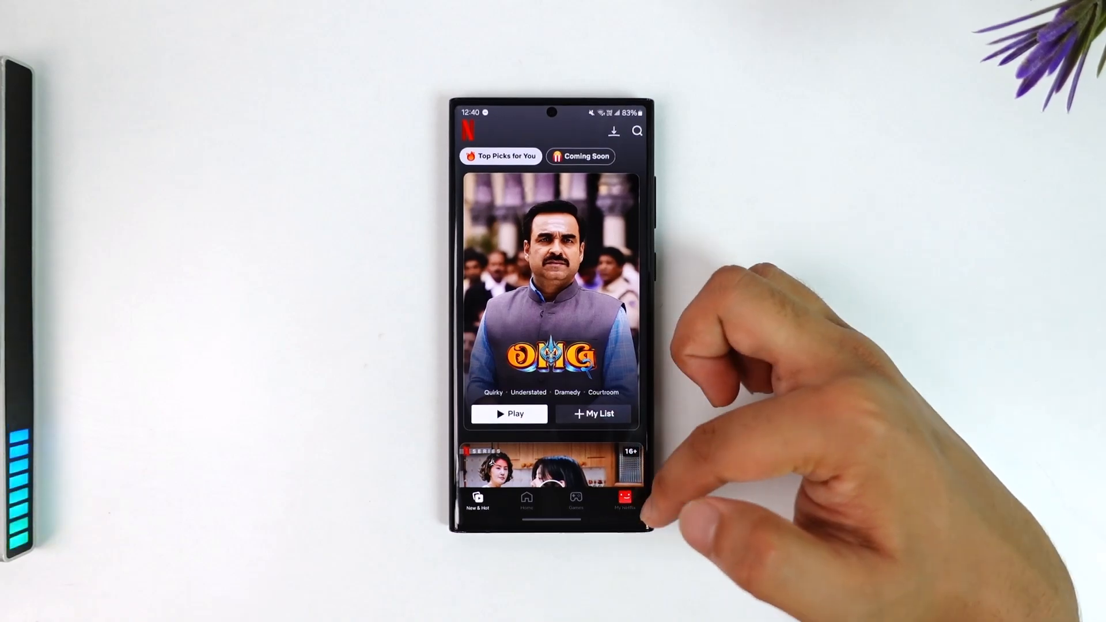
# Go to My Netflix and choose Account from its menu.
pyautogui.click(623, 497)
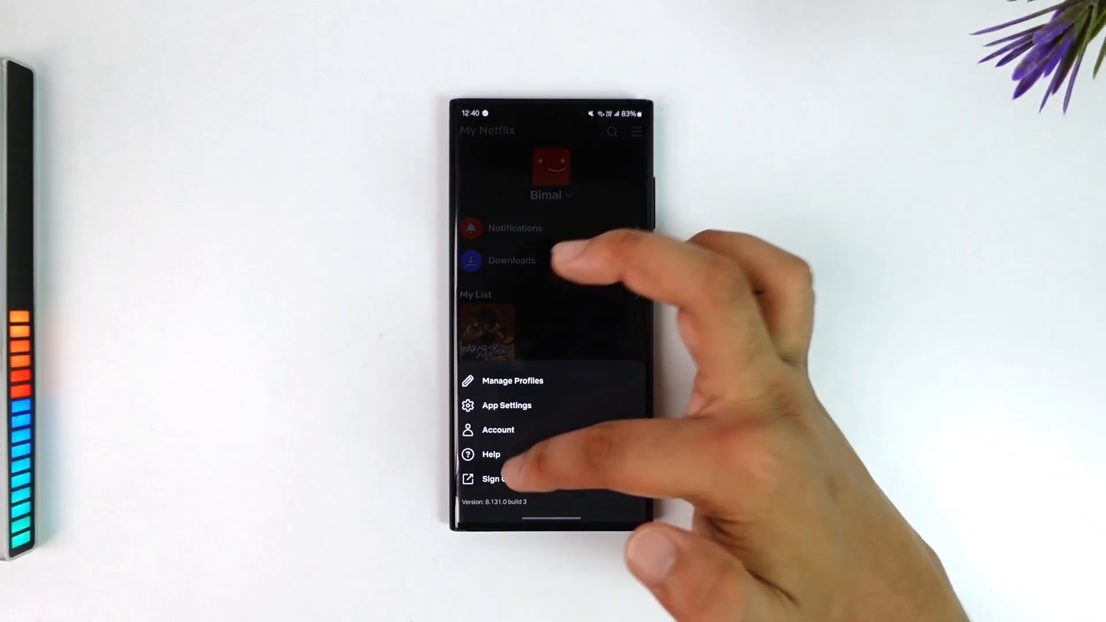
pyautogui.click(500, 479)
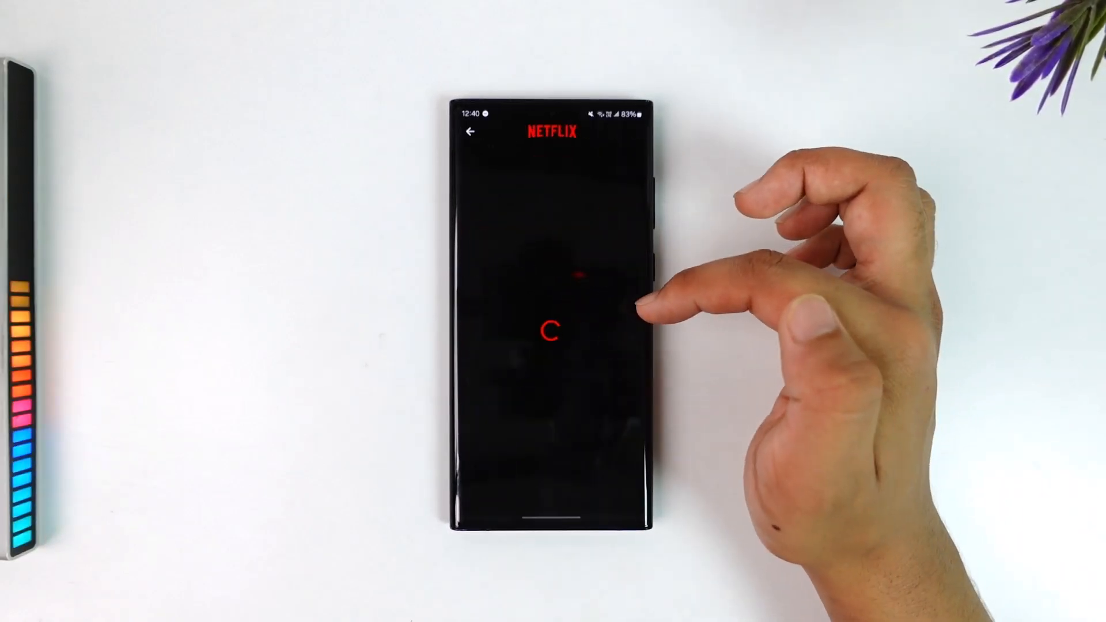